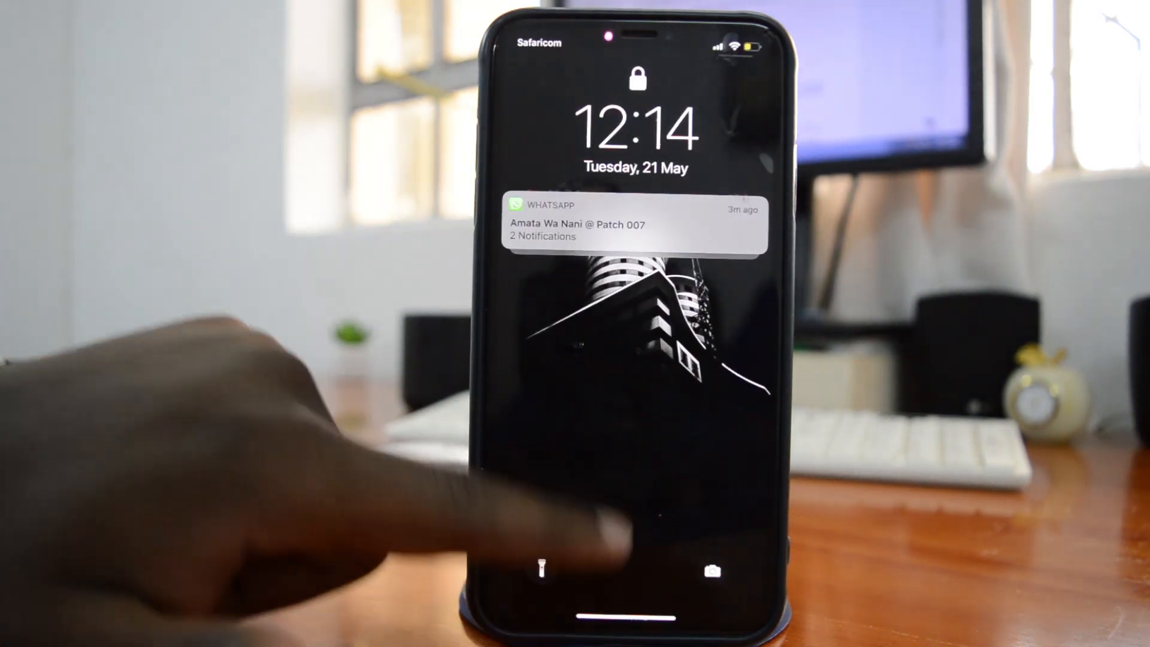
Unlock the iPhone and open the Settings app from the Home Screen.
left_click_drag(637, 513, 636, 220)
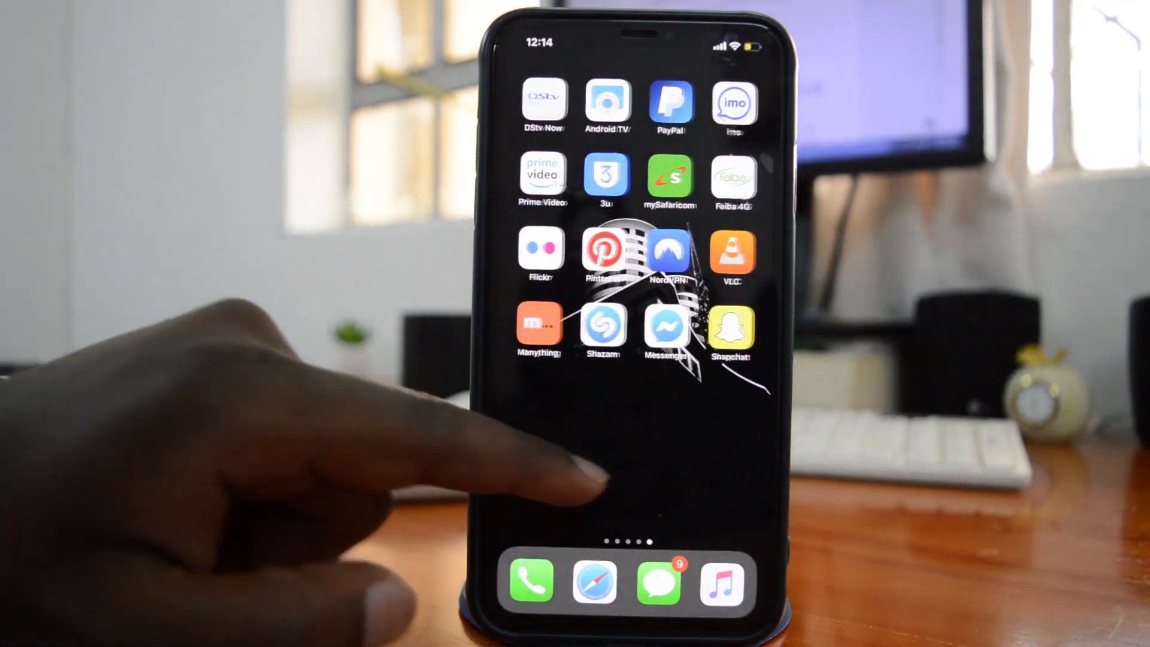
scroll("left", 3)
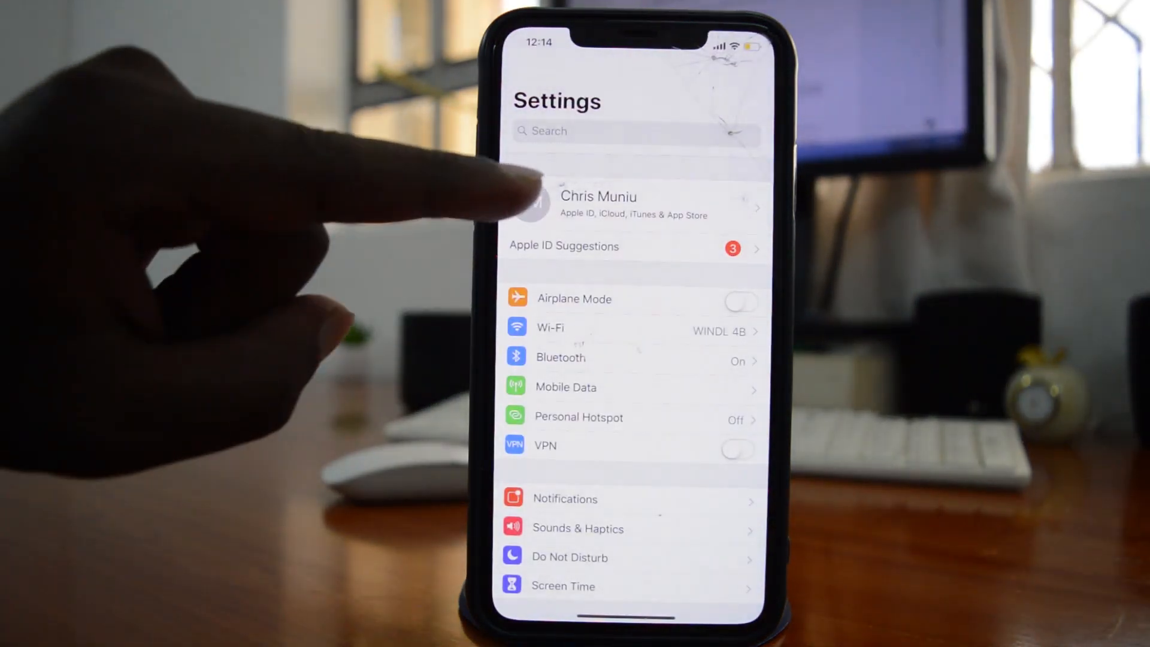
Open Apple ID, go to Find My iPhone, and toggle it off to trigger the password prompt.
left_click(633, 206)
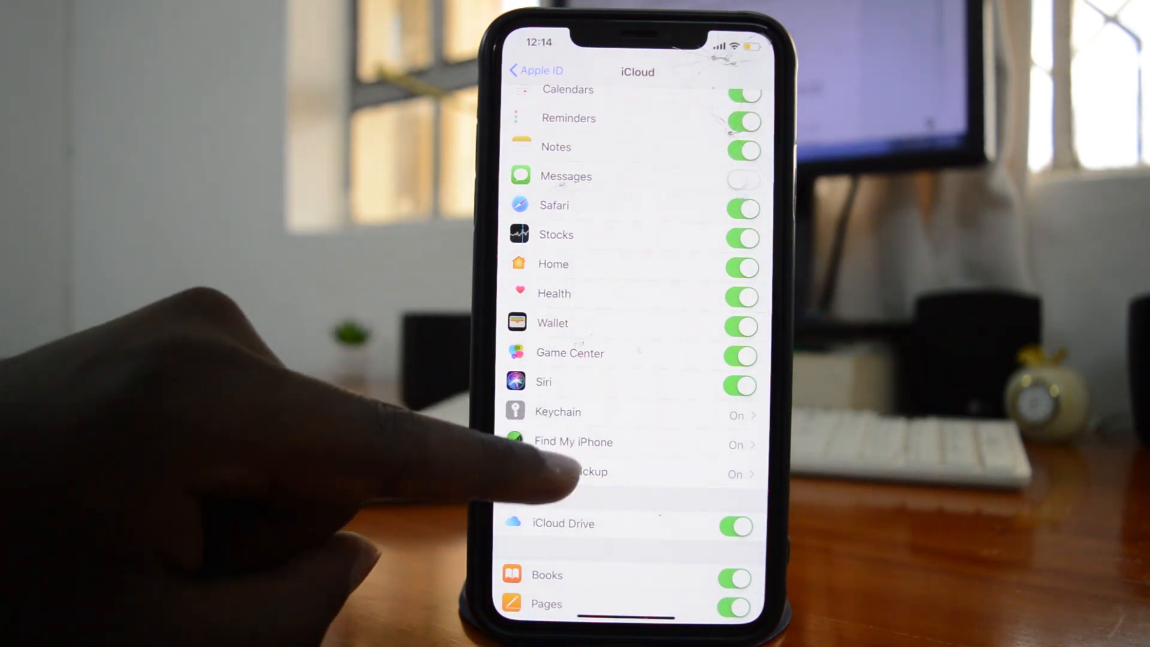
left_click(574, 441)
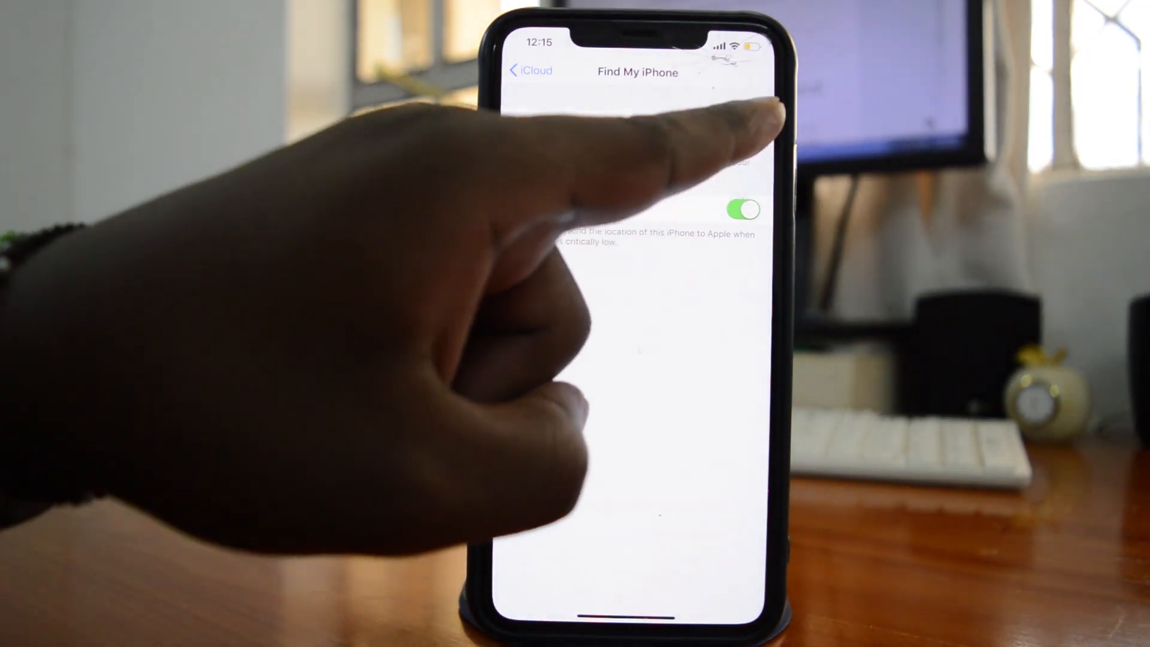
left_click(742, 211)
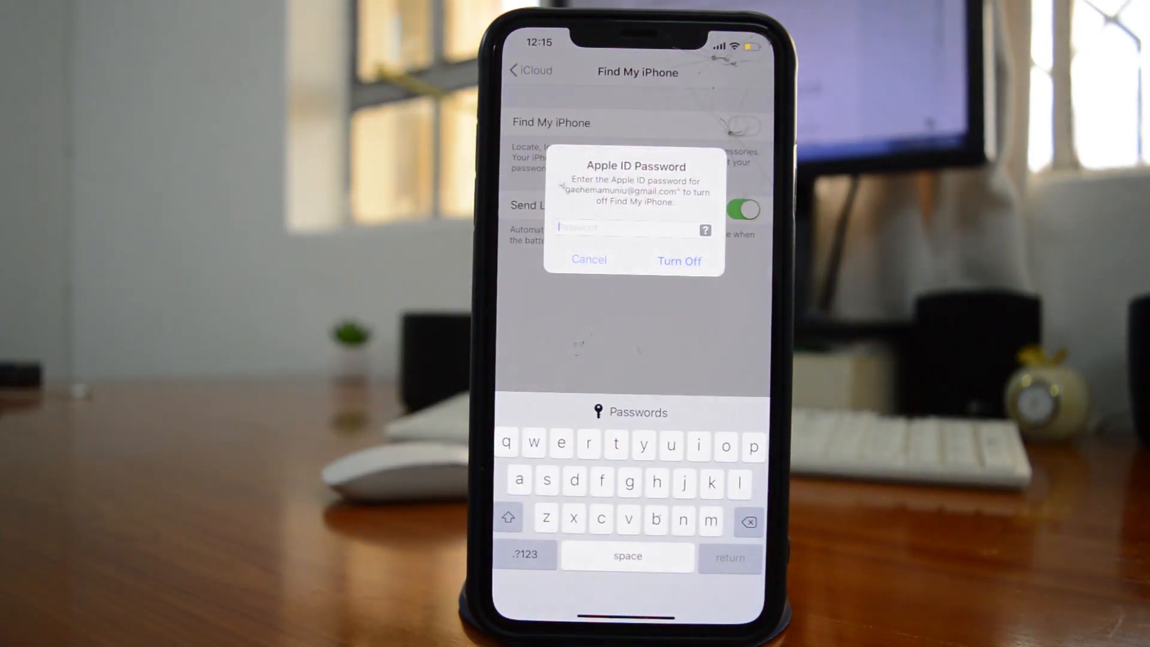